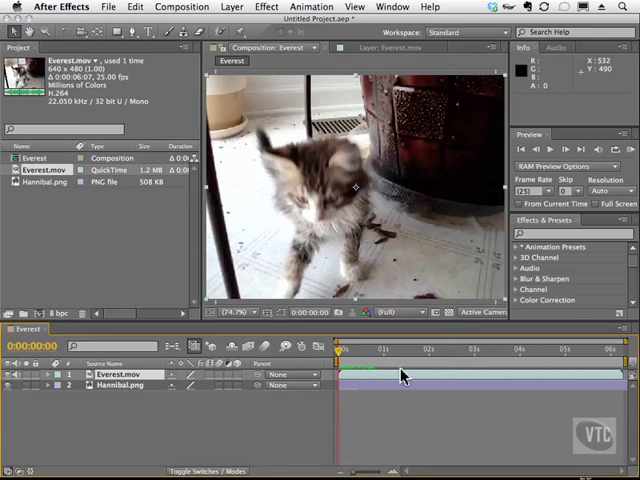
mouse_move(416, 392)
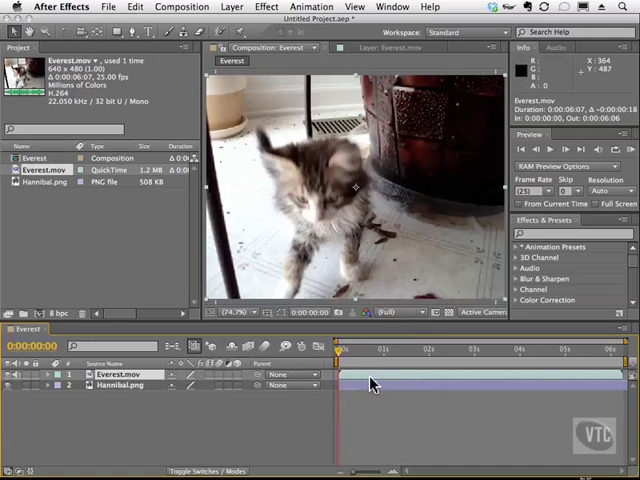
mouse_move(318, 184)
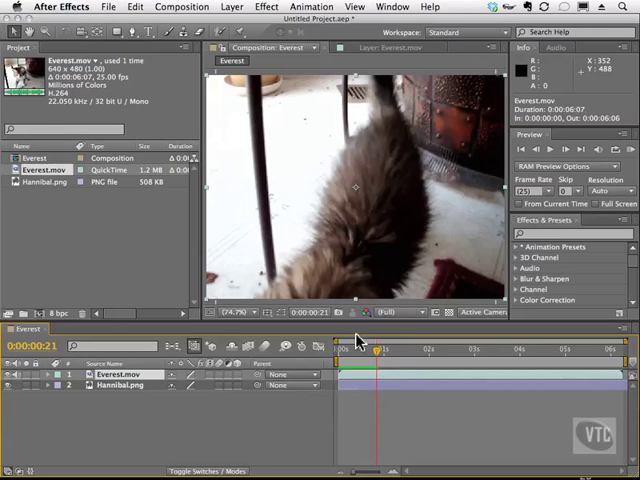
Step: Split the Everest kitten layer at 0:00:00:23 via Edit > Split Layer
left_click(136, 6)
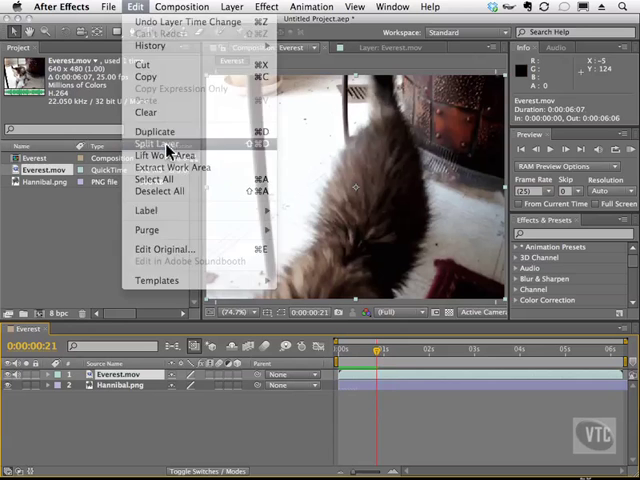
left_click(158, 144)
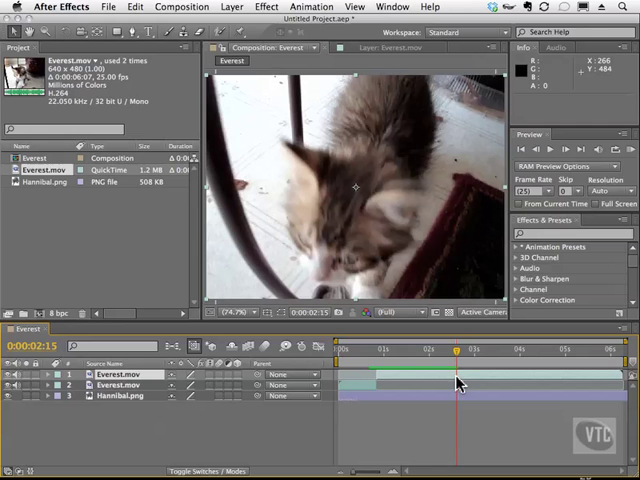
Step: Split the kitten footage again at 0:00:02:13, giving three Everest layers
left_click(136, 8)
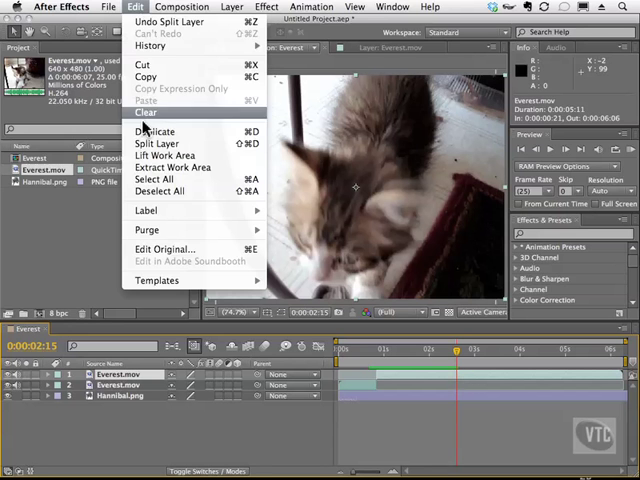
left_click(156, 132)
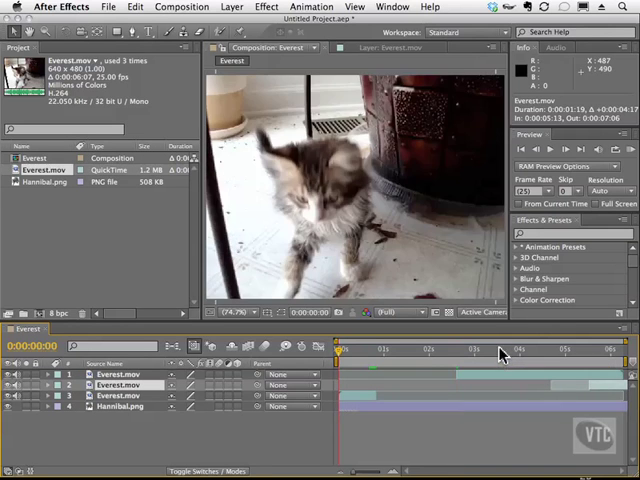
mouse_move(344, 358)
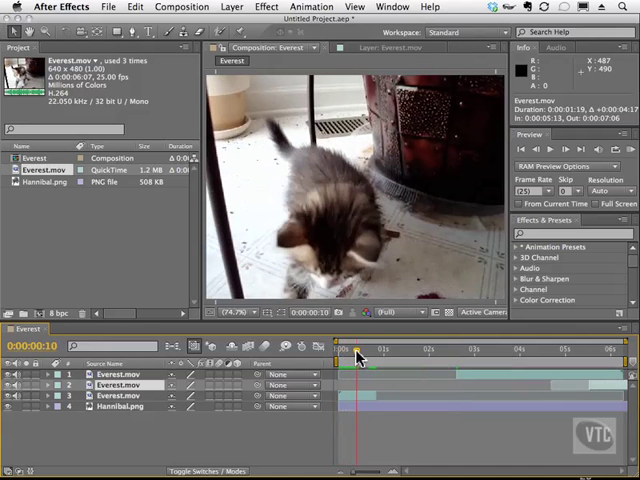
left_click_drag(356, 348, 396, 348)
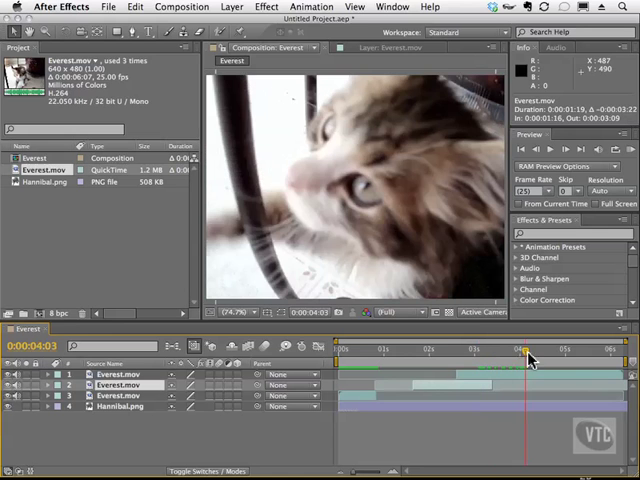
Step: Split the kitten clip at a later point, leaving four Everest layers above Hannibal
left_click(136, 8)
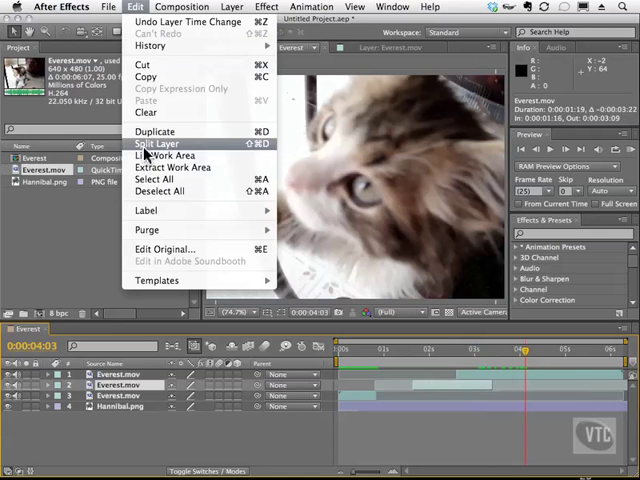
left_click(158, 144)
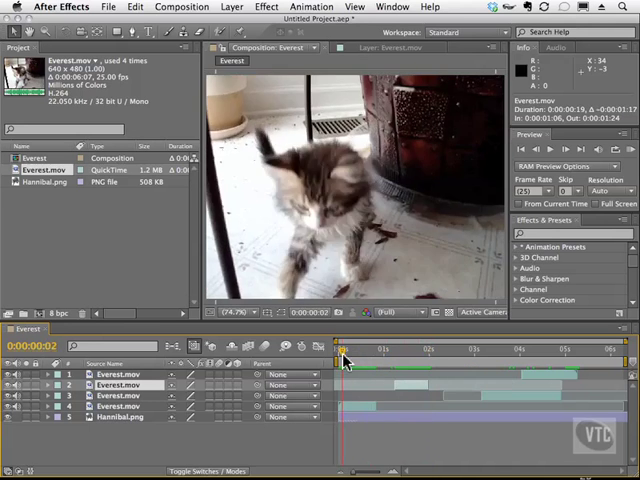
Step: Slide a kitten piece later to expose the Hannibal elephant, then split the layer again
left_click_drag(344, 348, 456, 348)
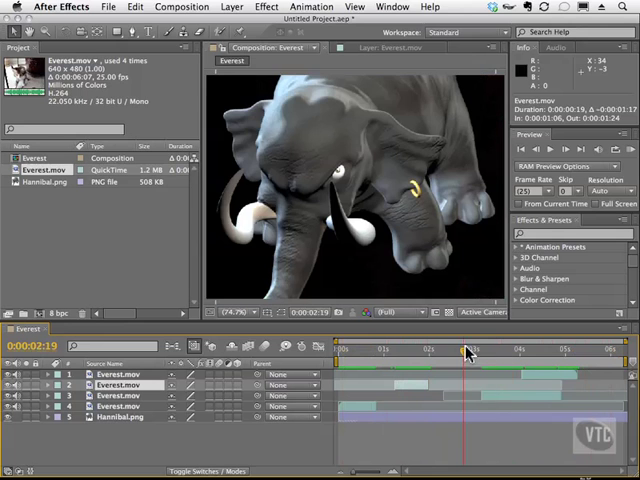
left_click(134, 8)
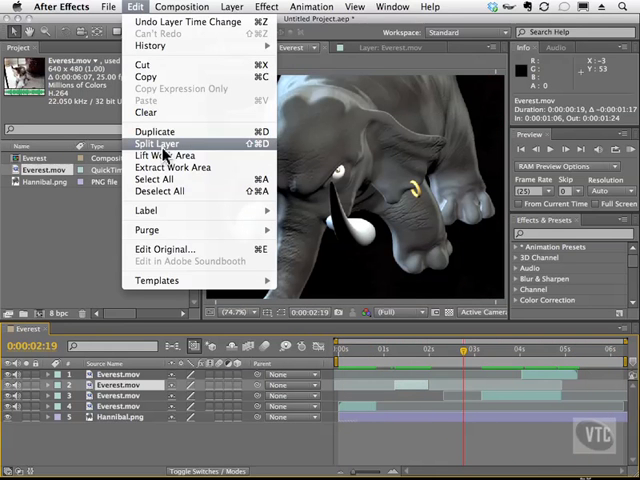
left_click(162, 144)
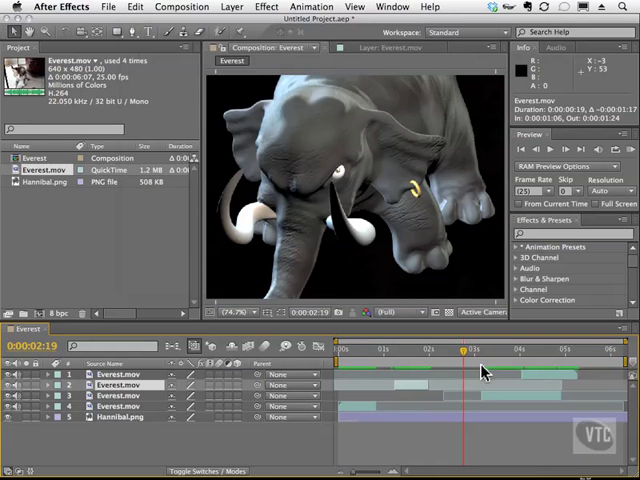